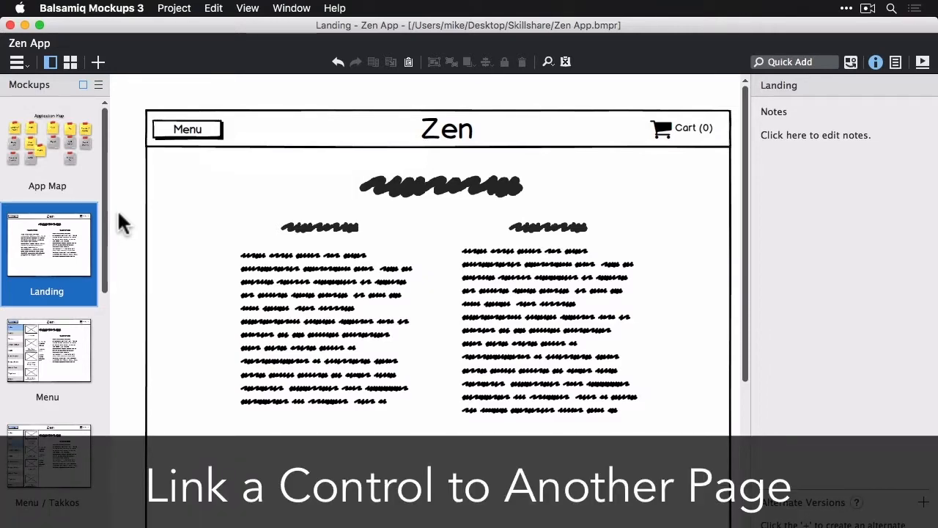
# Step: Link the Landing page's header Menu button to the Menu mockup
pyautogui.click(187, 129)
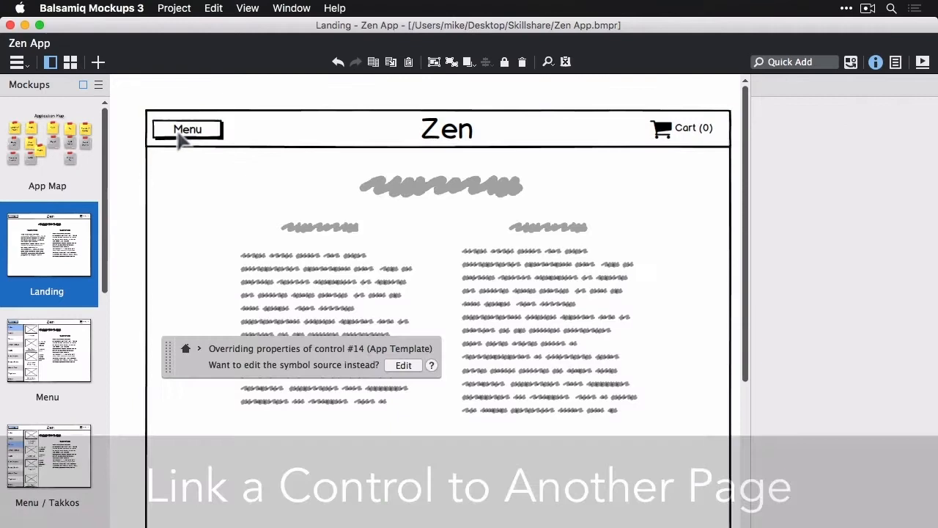
pyautogui.click(186, 129)
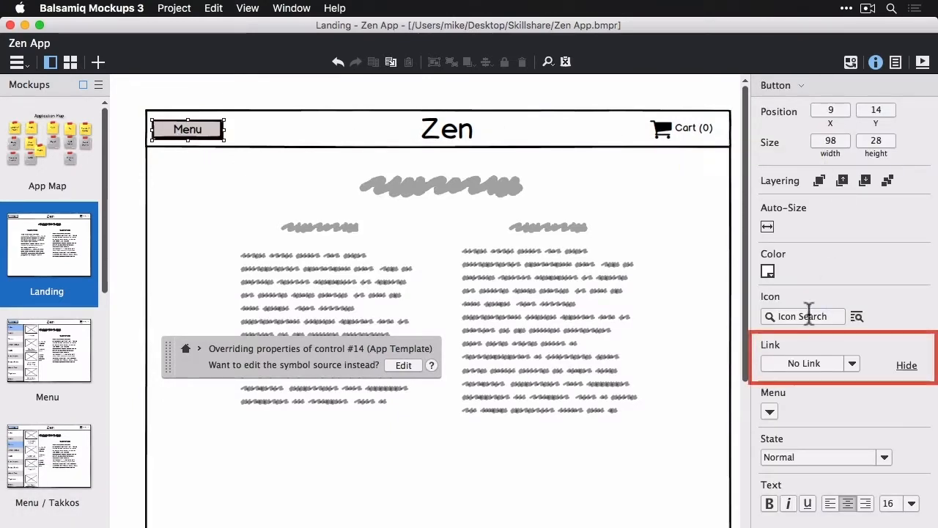
pyautogui.click(852, 362)
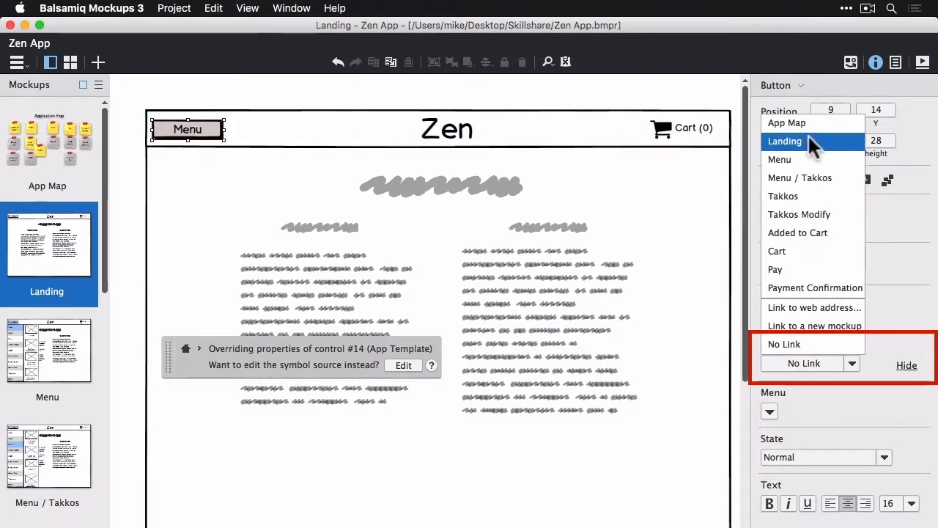
pyautogui.click(780, 159)
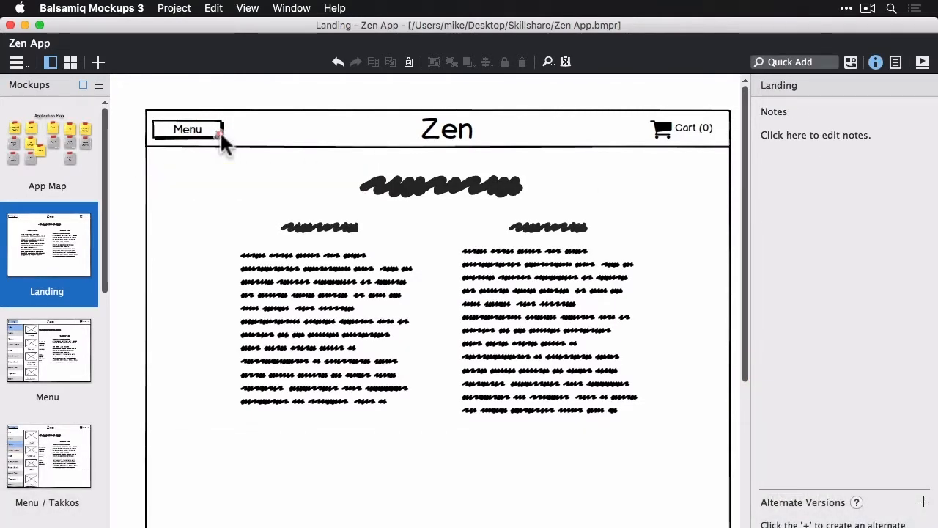
# Step: On the Menu mockup, point the category list's Takkos row to Menu / Takkos
pyautogui.click(187, 129)
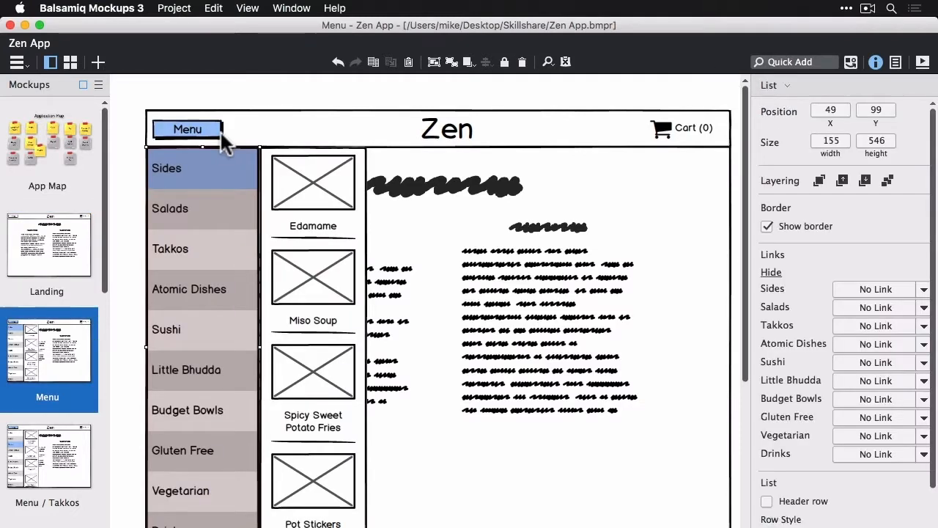
pyautogui.moveTo(165, 322)
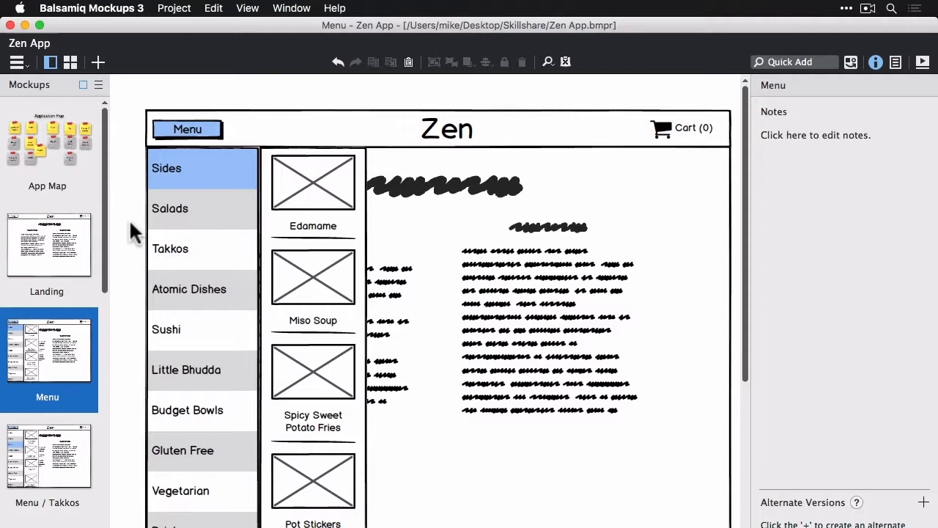
pyautogui.click(202, 329)
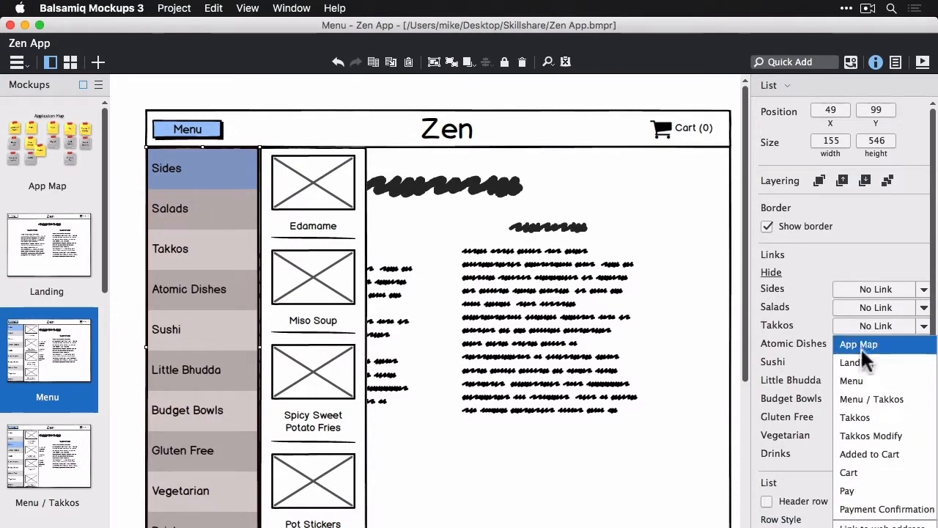
pyautogui.moveTo(858, 408)
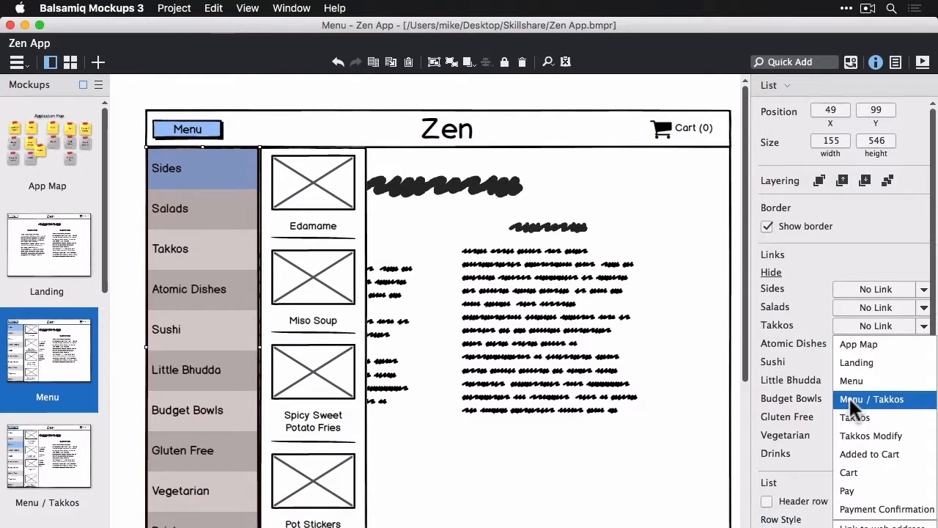
pyautogui.click(870, 398)
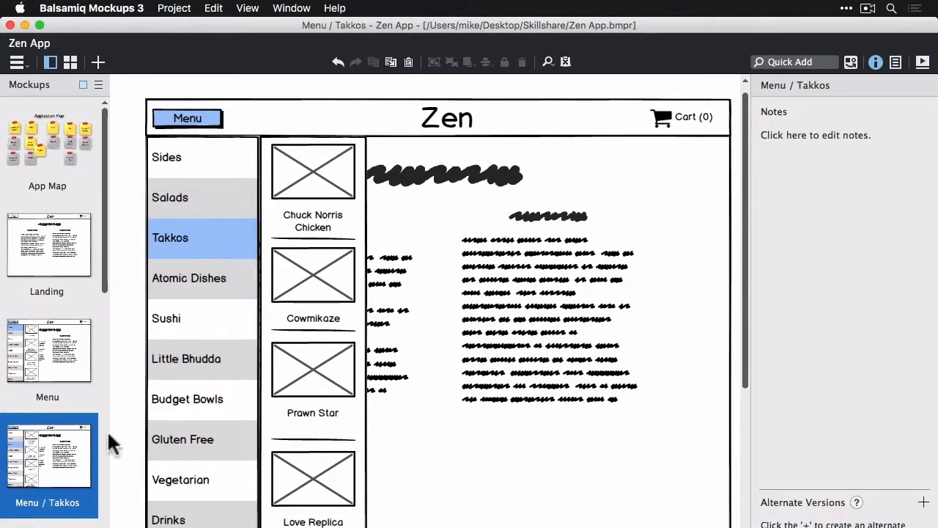
# Step: Select the Chuck Norris Chicken picture and caption and link them to Takkos
pyautogui.click(313, 171)
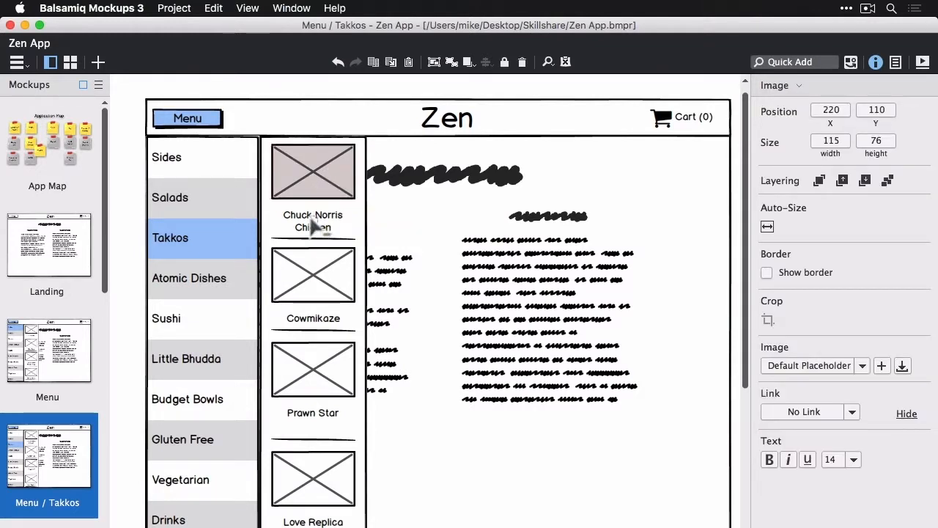
pyautogui.click(851, 254)
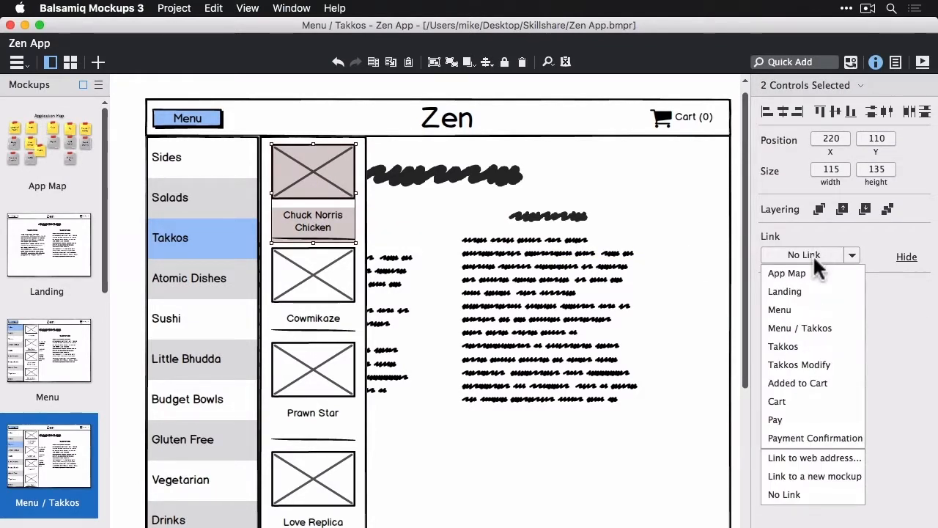
pyautogui.click(783, 346)
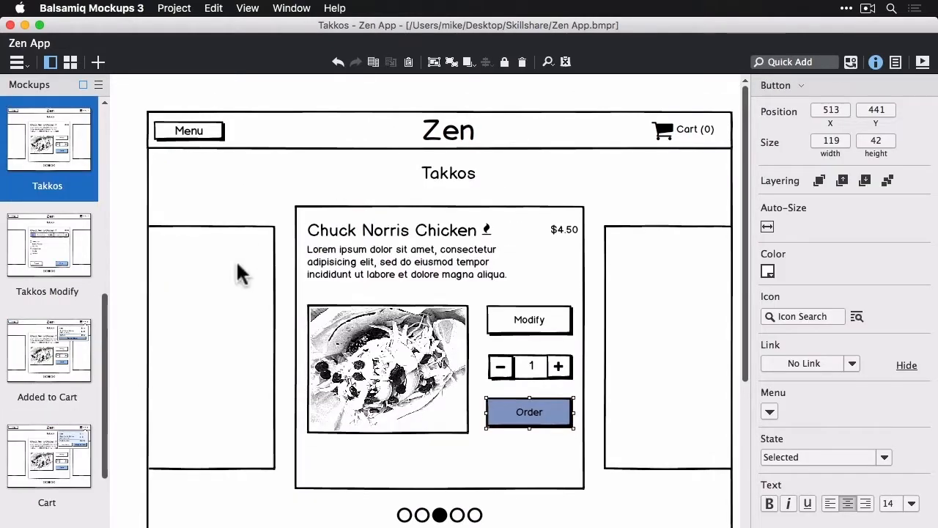
pyautogui.moveTo(226, 284)
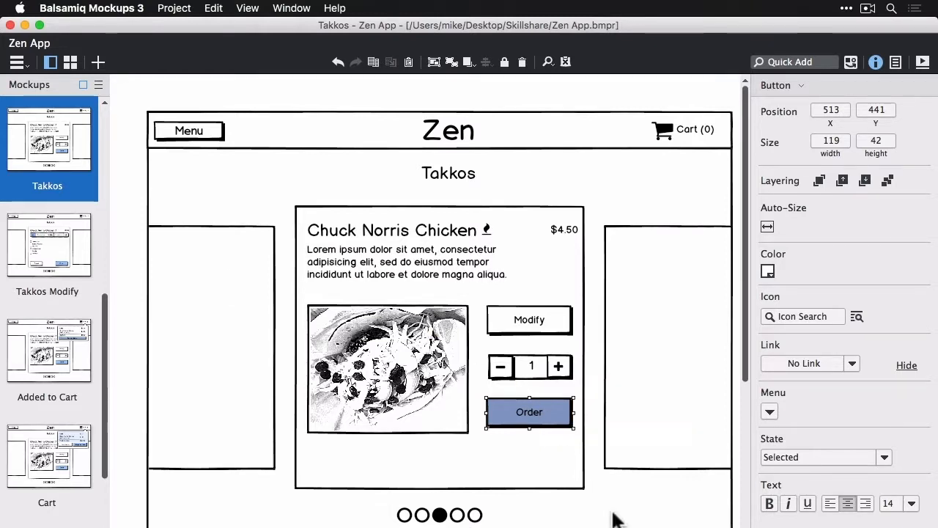
# Step: Link the Takkos Modify button to Takkos Modify and open the Order button's link choices
pyautogui.click(528, 320)
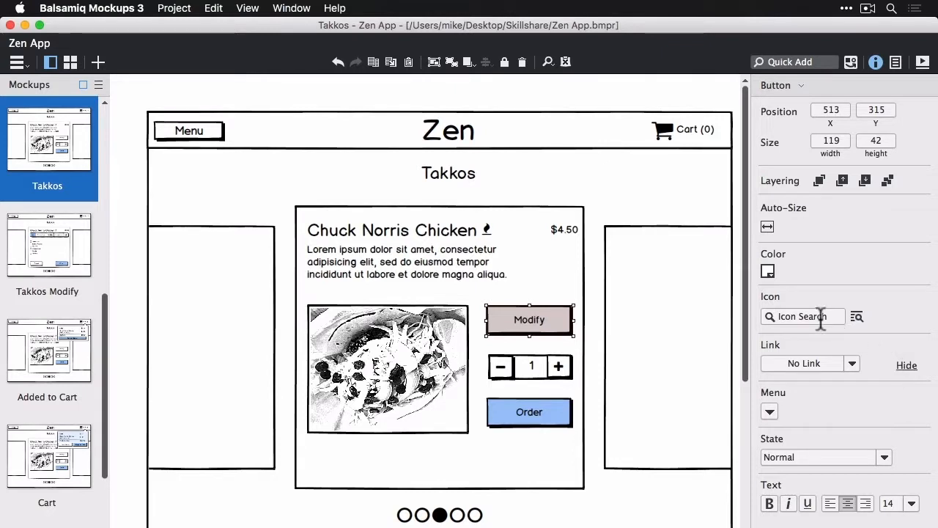
pyautogui.click(852, 362)
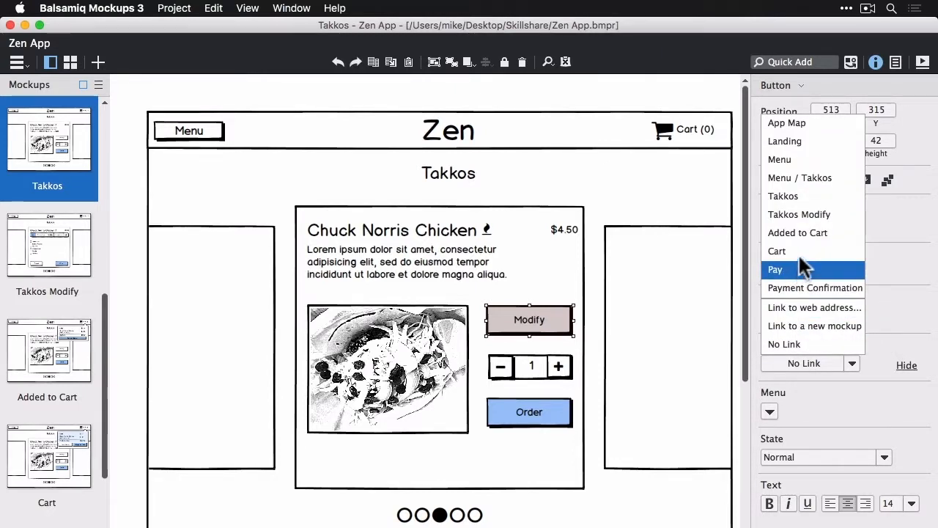
pyautogui.click(799, 214)
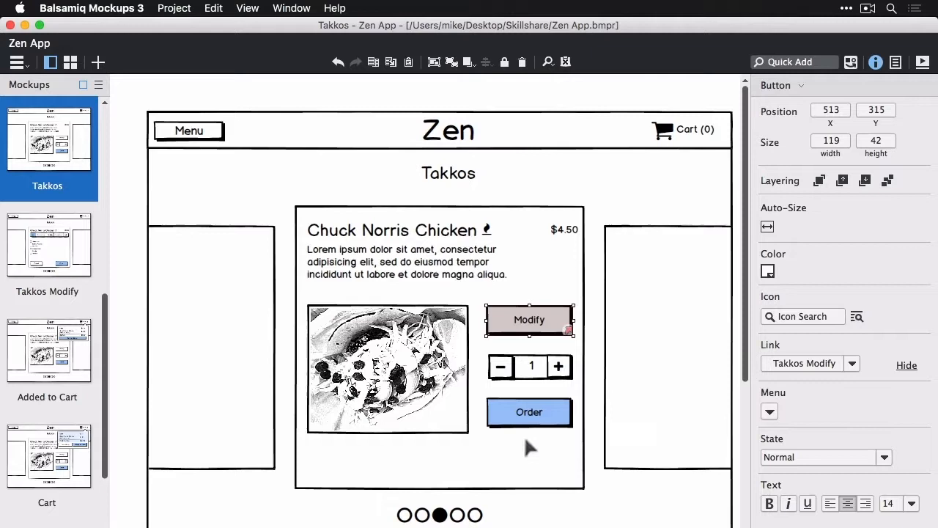
pyautogui.click(528, 411)
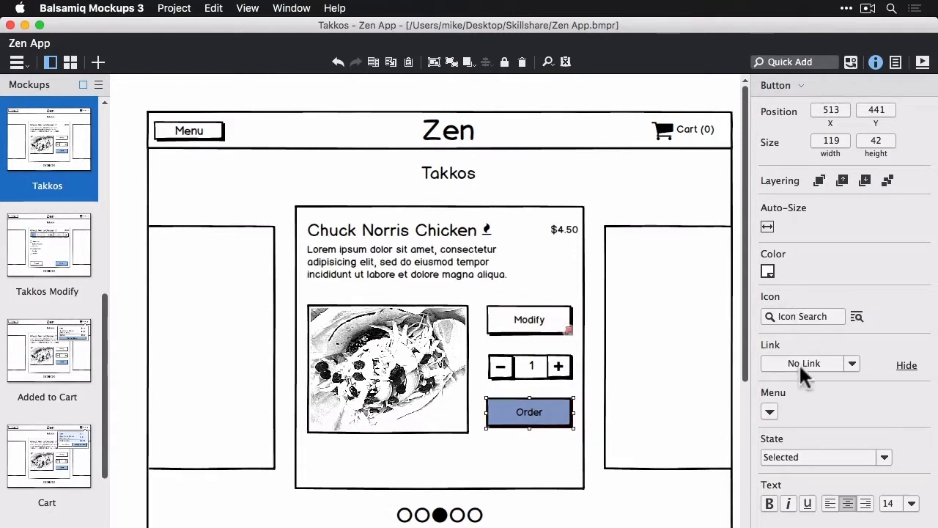
pyautogui.click(809, 363)
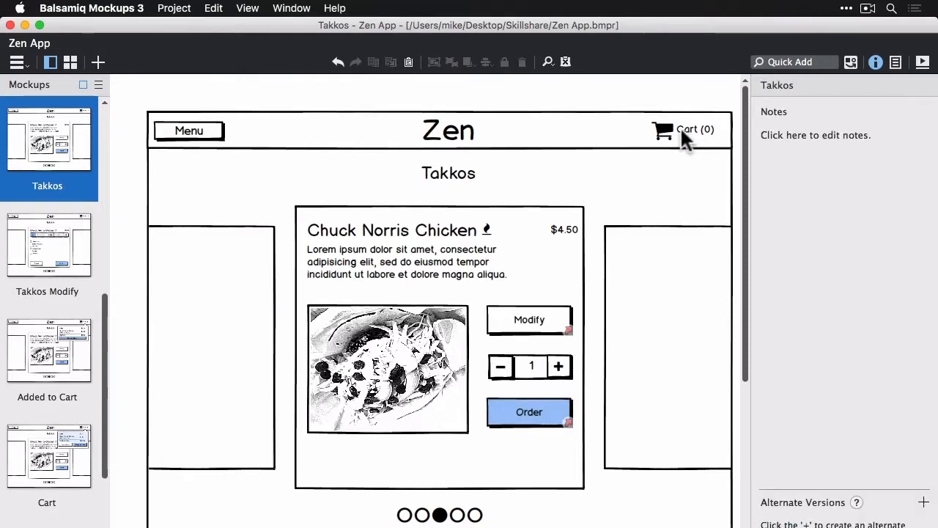
# Step: On Takkos Modify, link the Done button back to Takkos, then return to Takkos
pyautogui.click(47, 245)
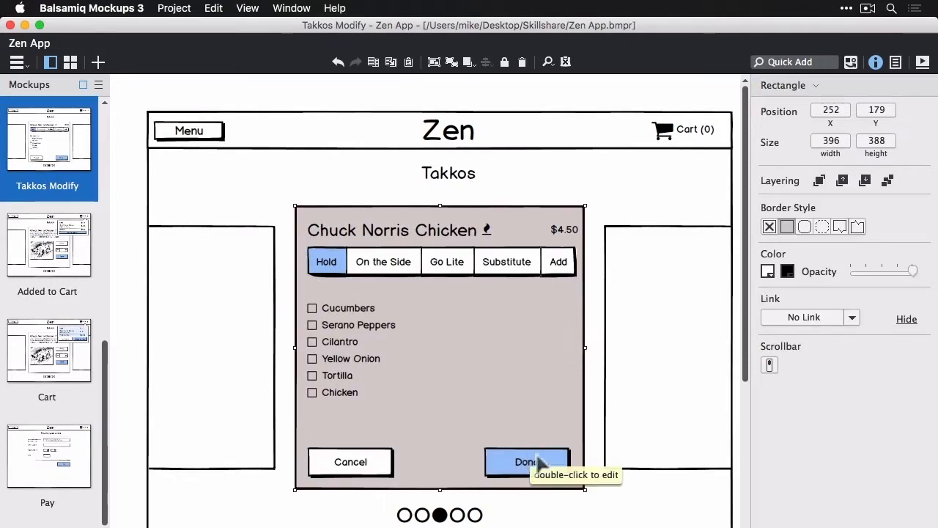
pyautogui.click(526, 462)
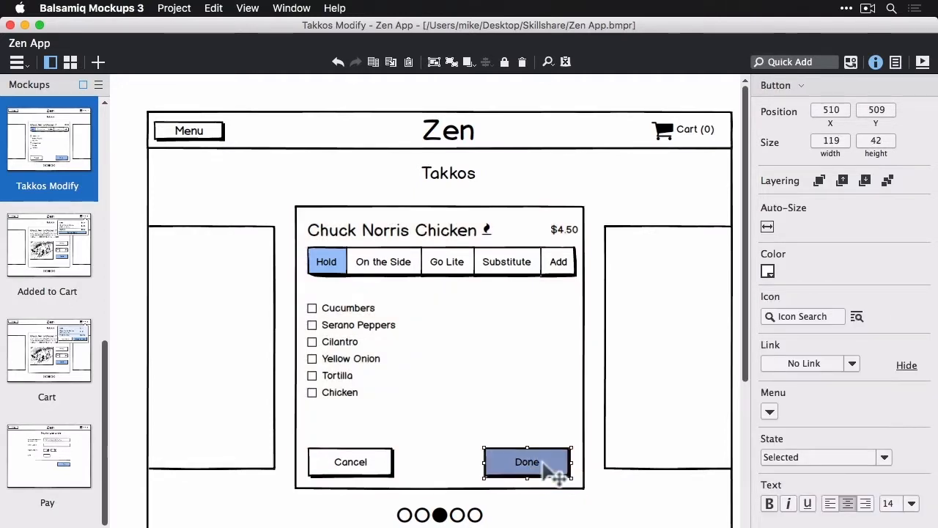
pyautogui.click(851, 363)
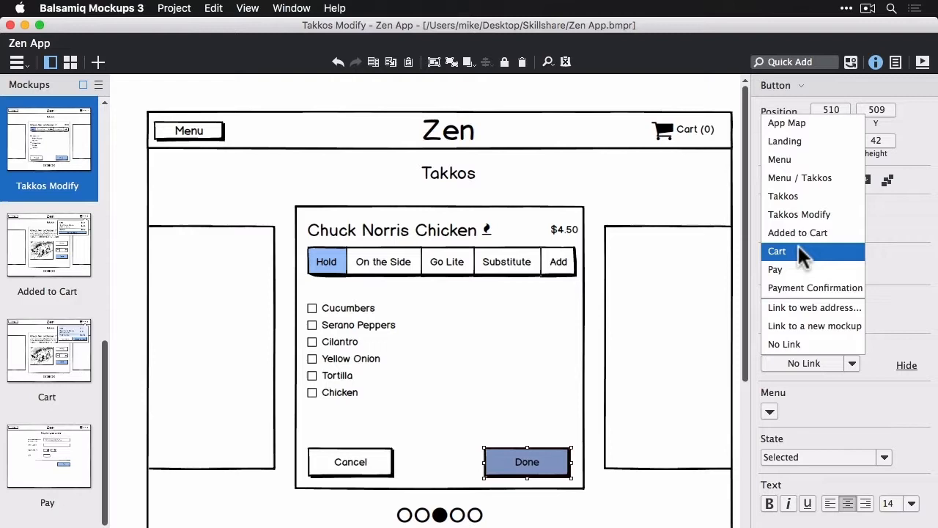
pyautogui.moveTo(783, 196)
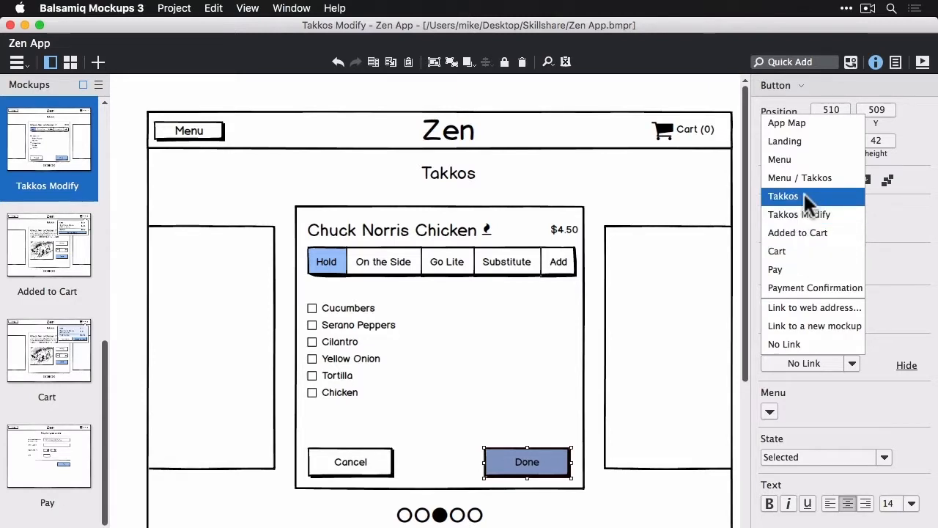
pyautogui.click(782, 196)
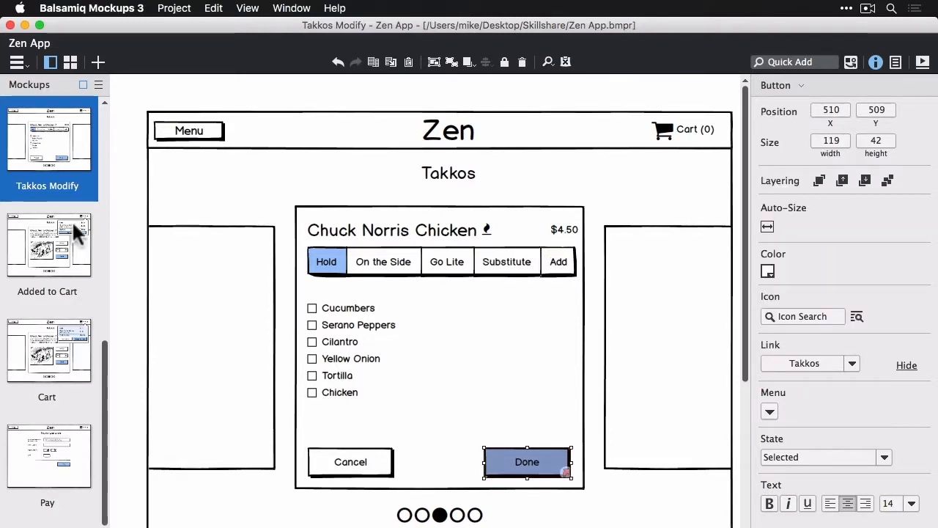
pyautogui.click(47, 349)
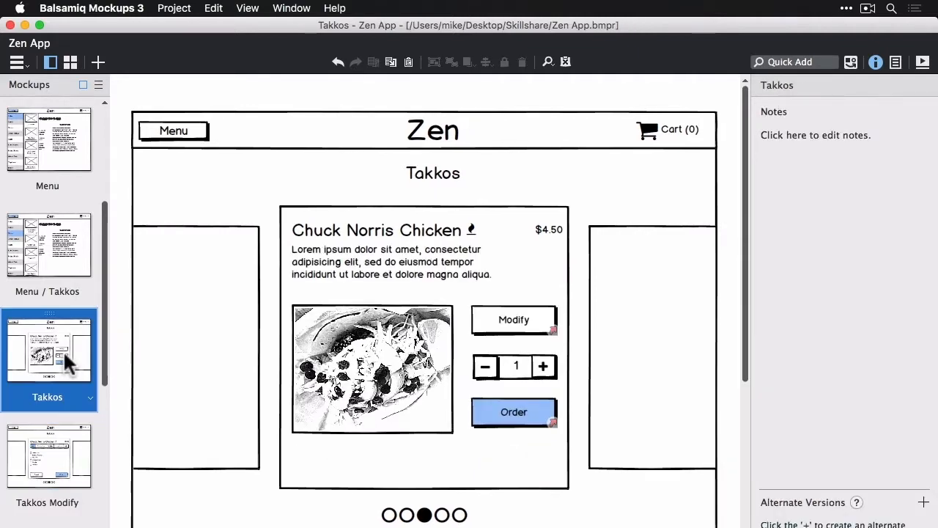
# Step: On Added to Cart, link the Send to Kitchen button to the Cart mockup
pyautogui.click(513, 411)
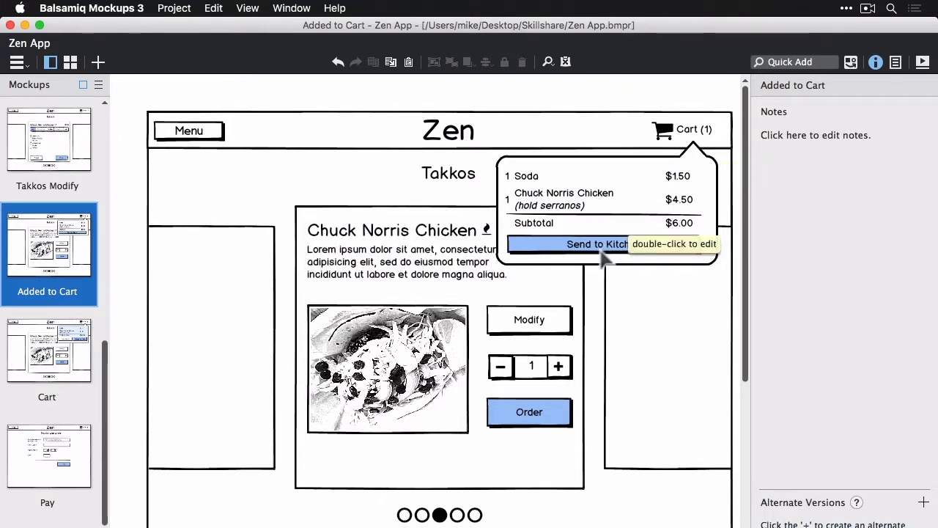
pyautogui.click(602, 243)
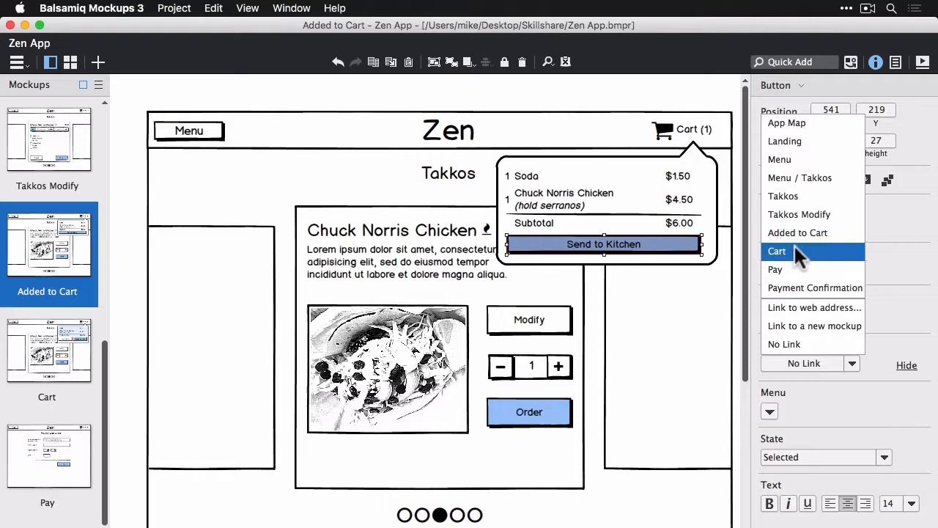
pyautogui.click(776, 250)
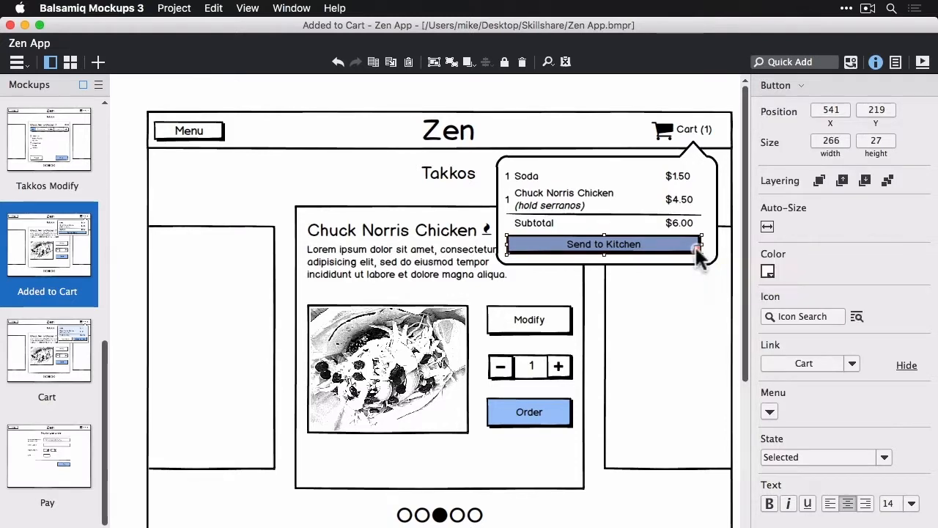
# Step: On the Cart mockup, link the Charge my Card button to Pay
pyautogui.click(47, 350)
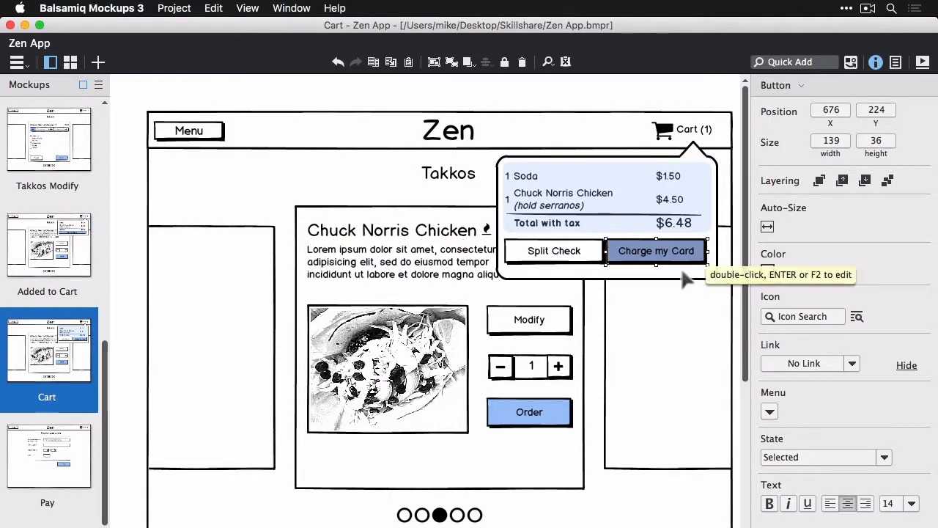
pyautogui.moveTo(689, 271)
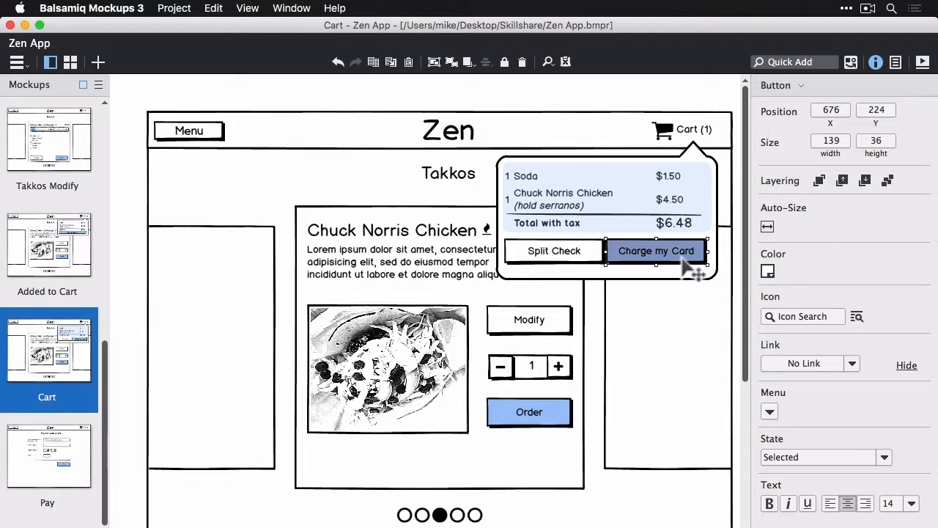
pyautogui.moveTo(816, 371)
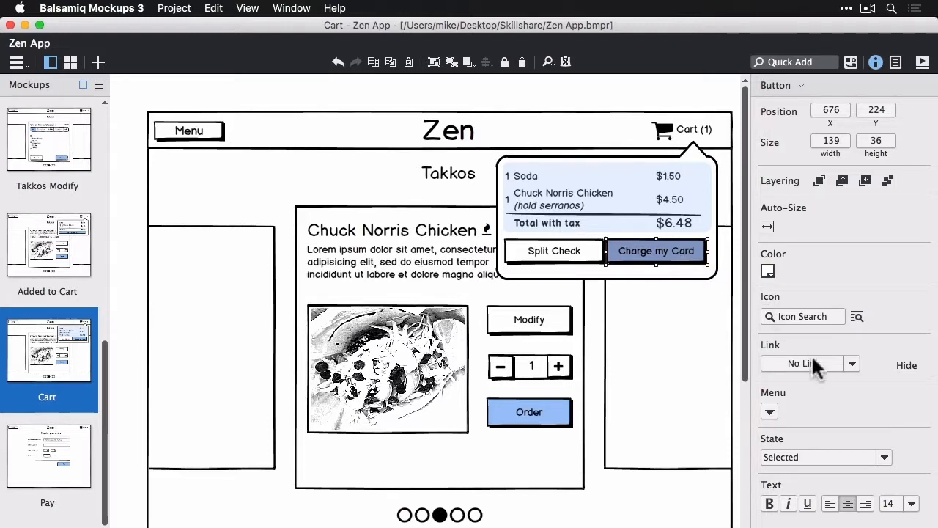
pyautogui.click(851, 363)
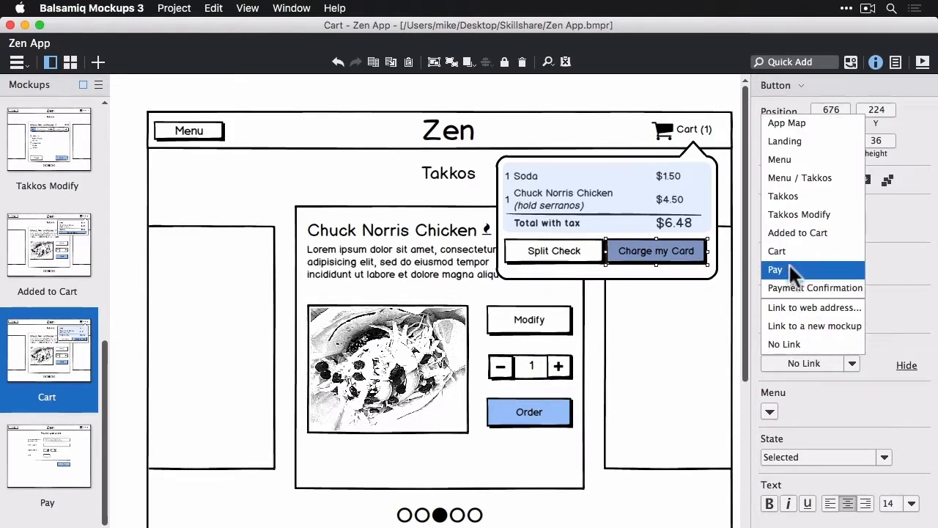
pyautogui.click(774, 270)
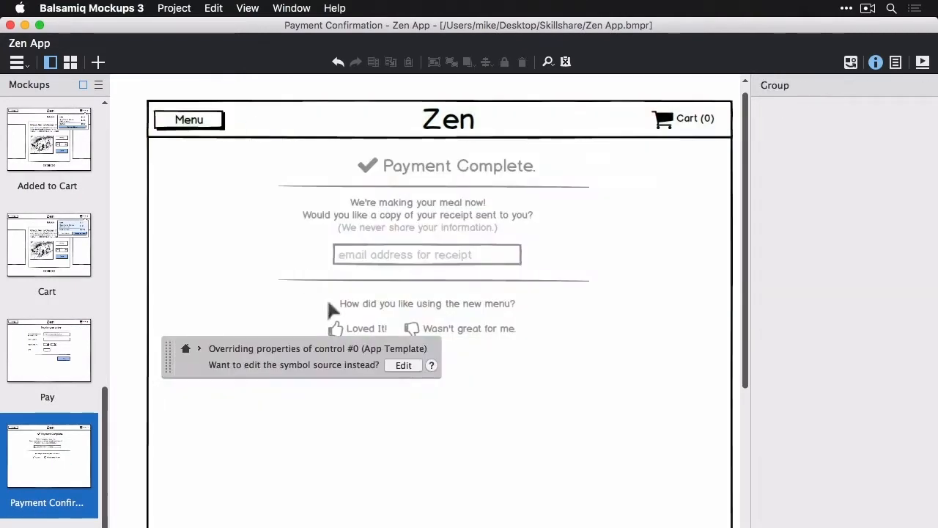
pyautogui.moveTo(407, 374)
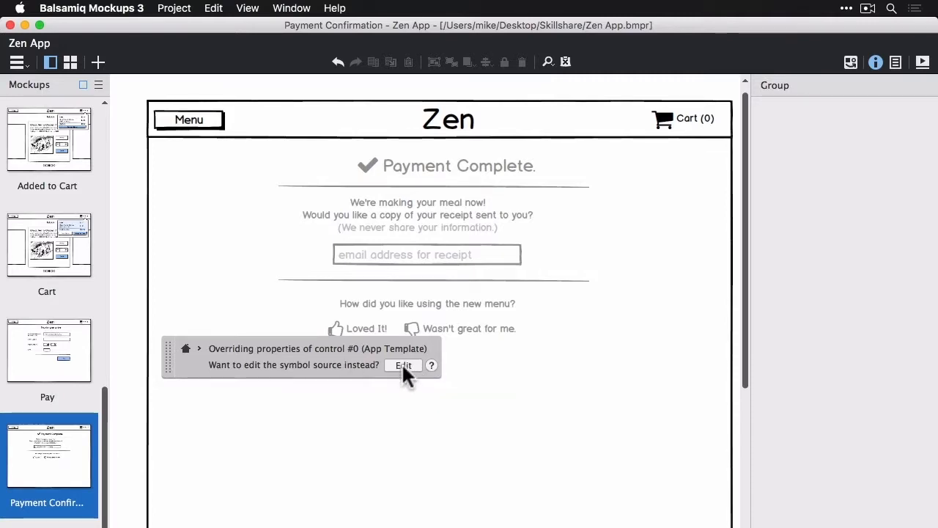
# Step: Edit the App Template symbol; link the Zen title to Landing and Menu to Menu
pyautogui.click(402, 365)
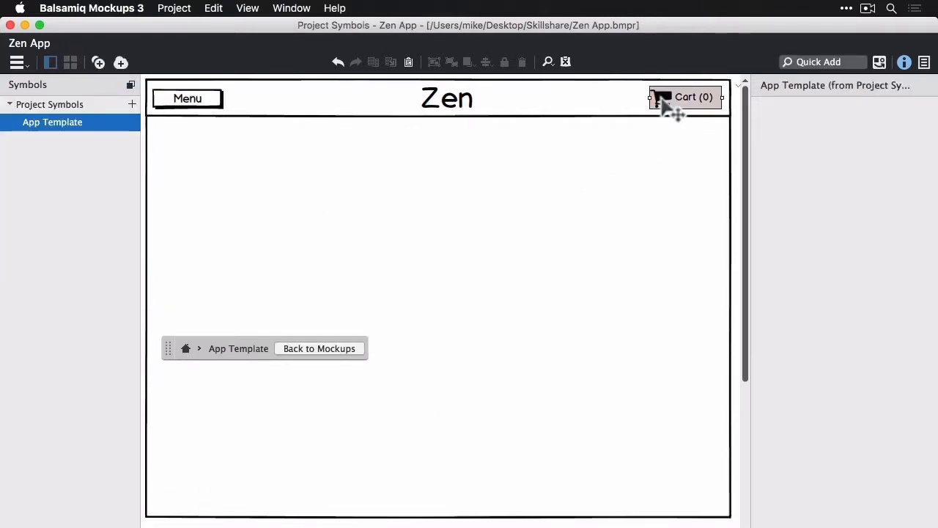
pyautogui.click(188, 97)
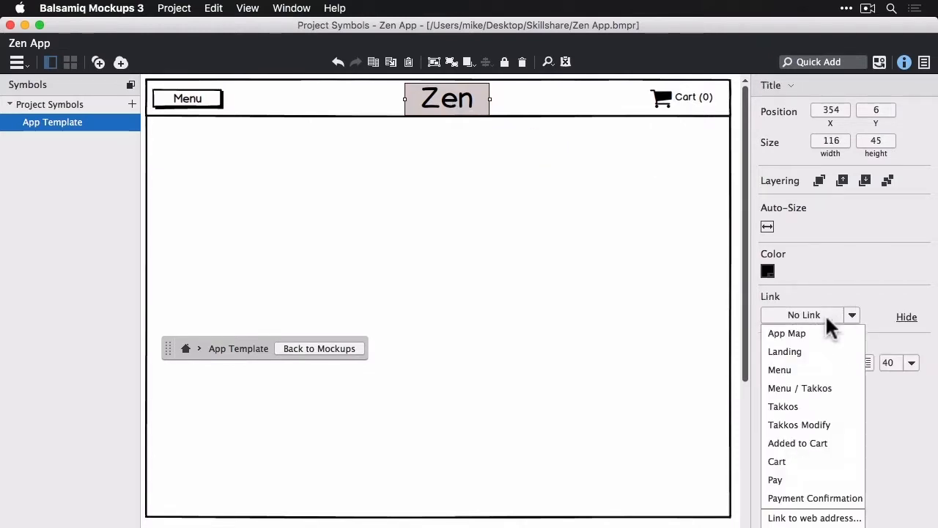
pyautogui.click(784, 351)
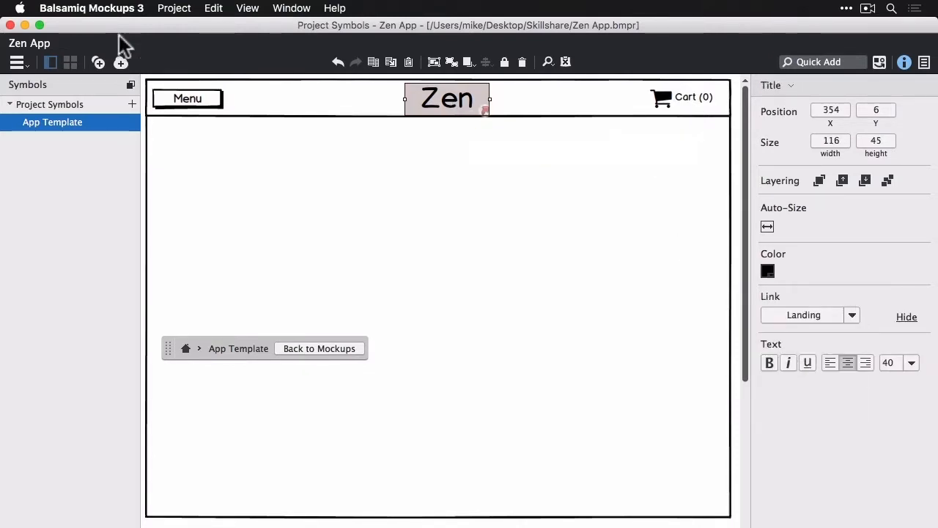
pyautogui.click(188, 98)
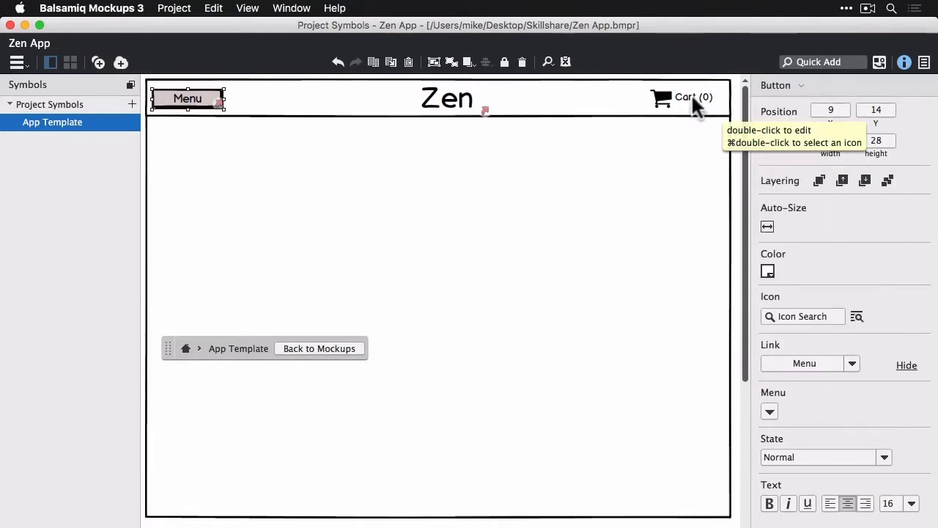
# Step: Link the header cart to the Cart mockup, then deselect it
pyautogui.click(683, 96)
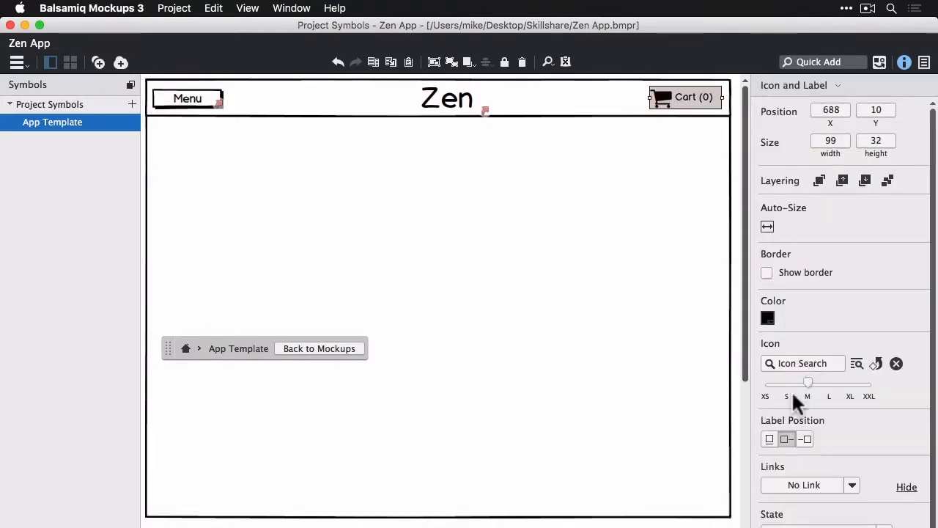
pyautogui.click(851, 485)
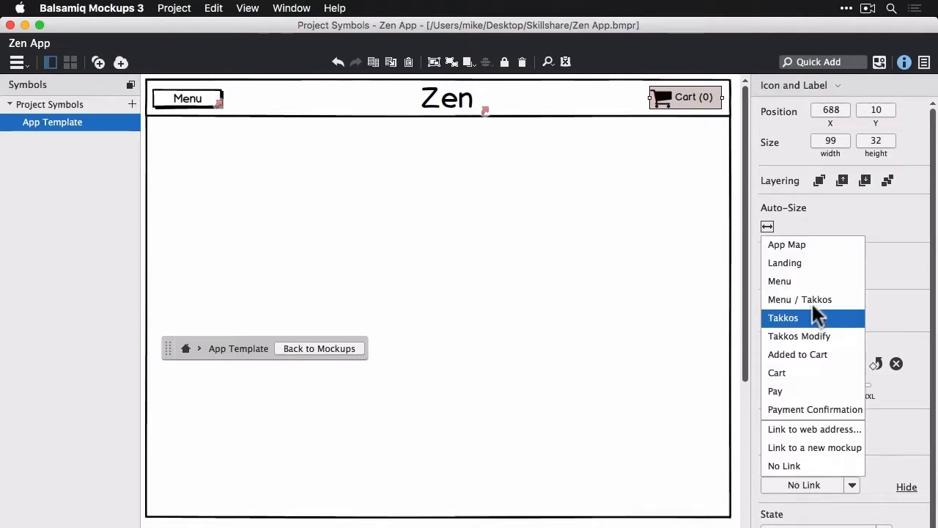
pyautogui.moveTo(806, 373)
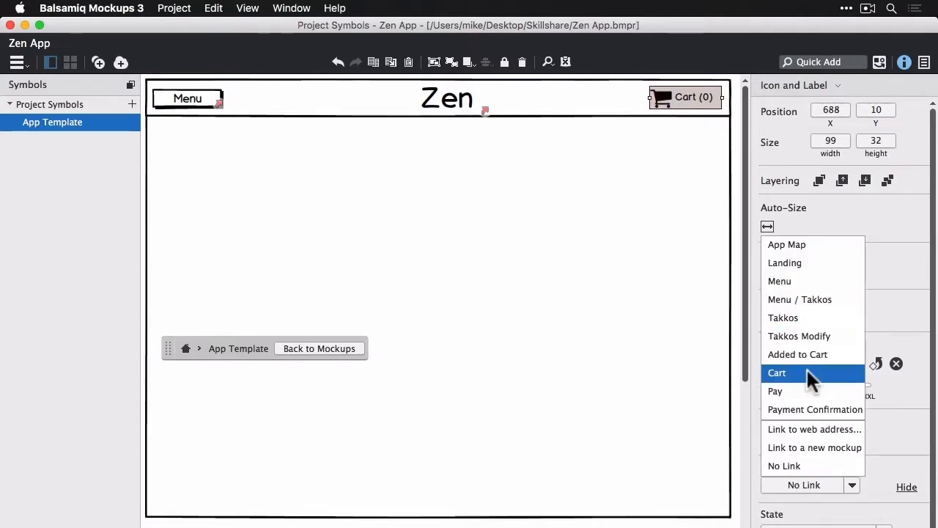
pyautogui.click(776, 372)
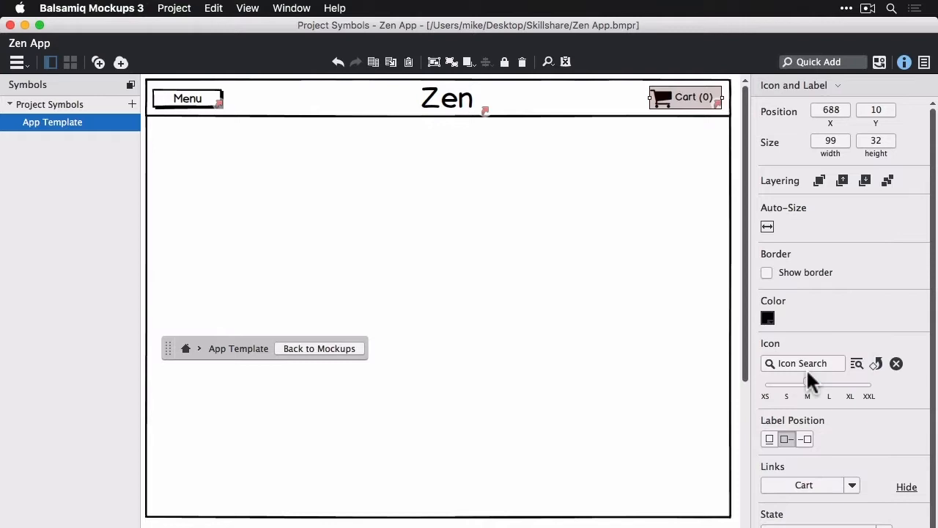
pyautogui.click(234, 169)
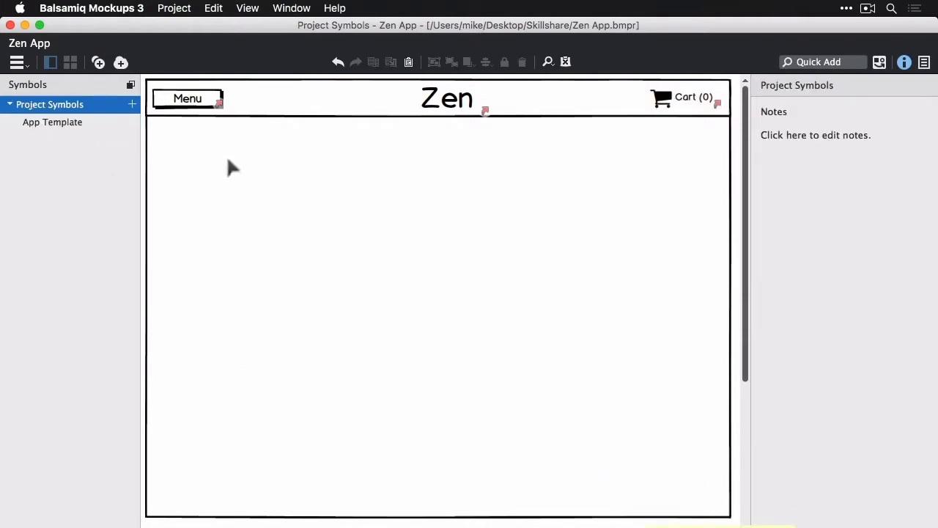
# Step: Switch from the project views list back to the project's mockups
pyautogui.click(17, 62)
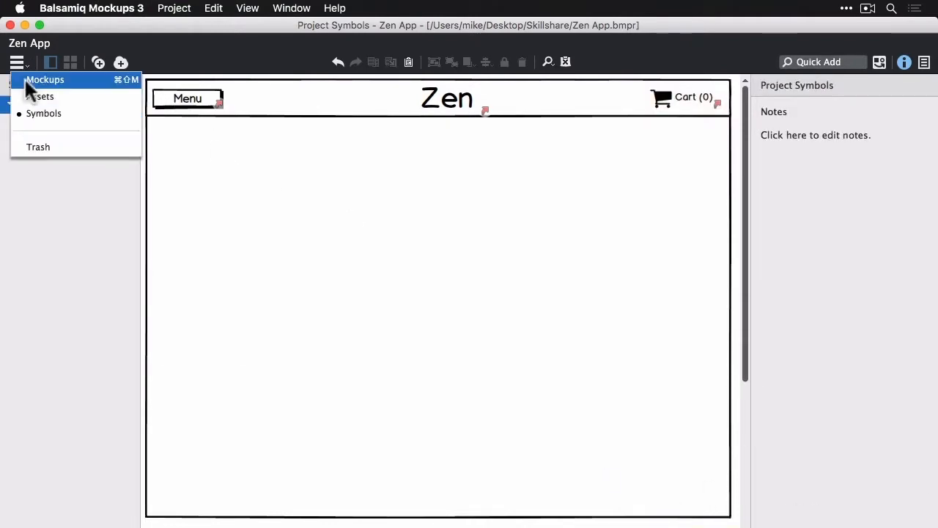
pyautogui.click(45, 79)
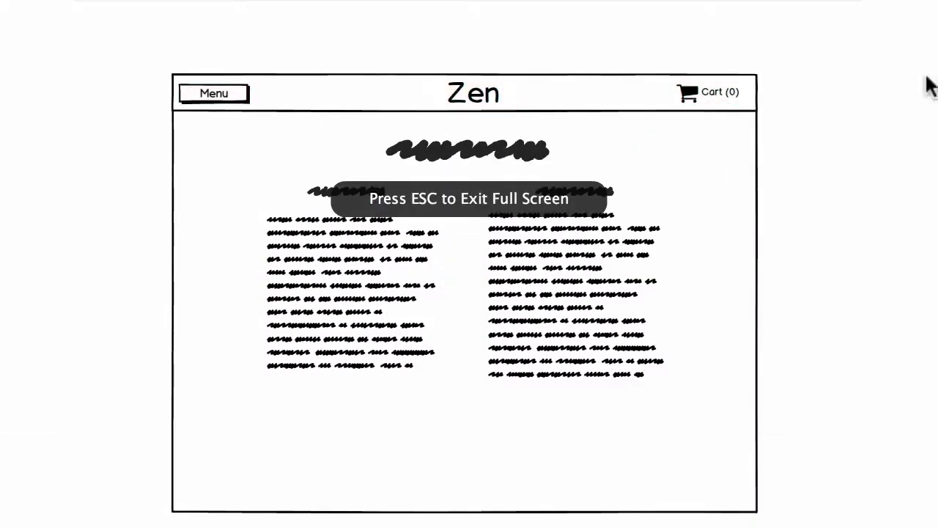
# Step: Click through the prototype to Menu and Menu / Takkos, then back to Landing
pyautogui.press('Escape')
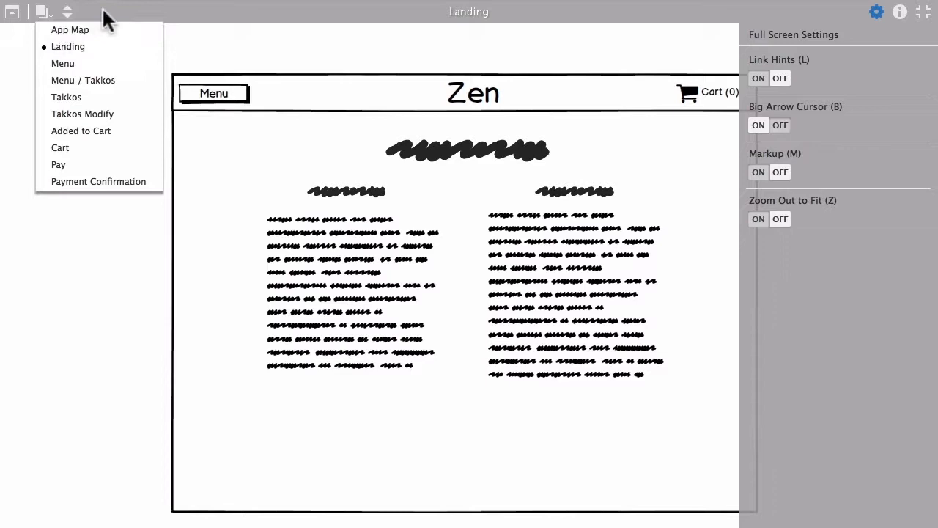
pyautogui.click(62, 63)
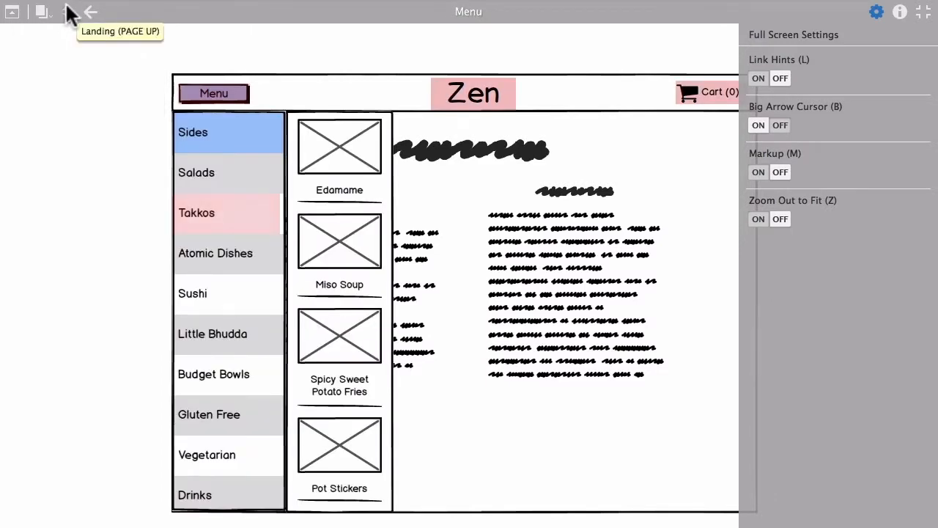
pyautogui.click(196, 212)
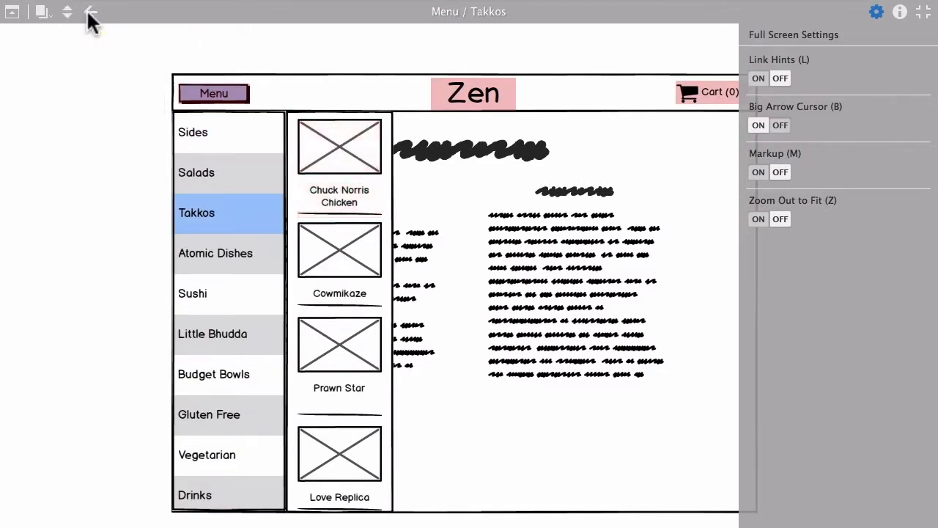
pyautogui.click(90, 11)
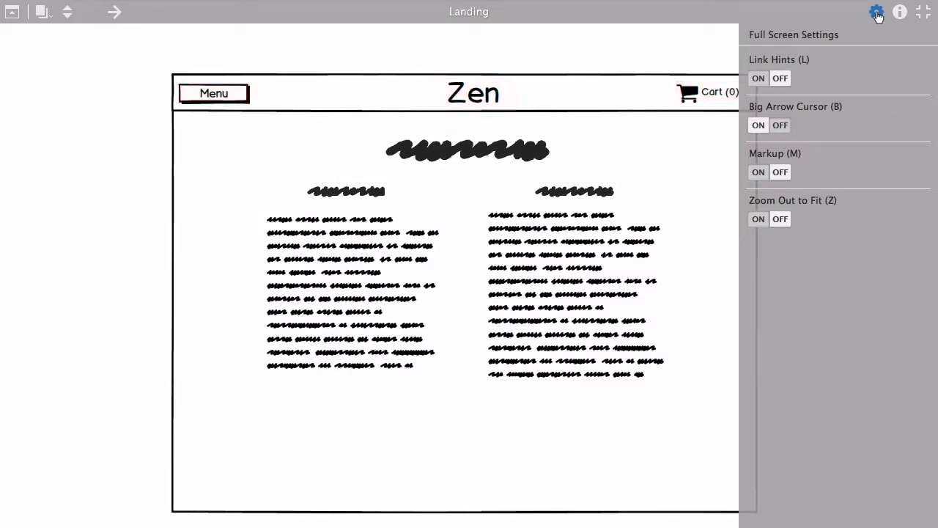
pyautogui.moveTo(780, 78)
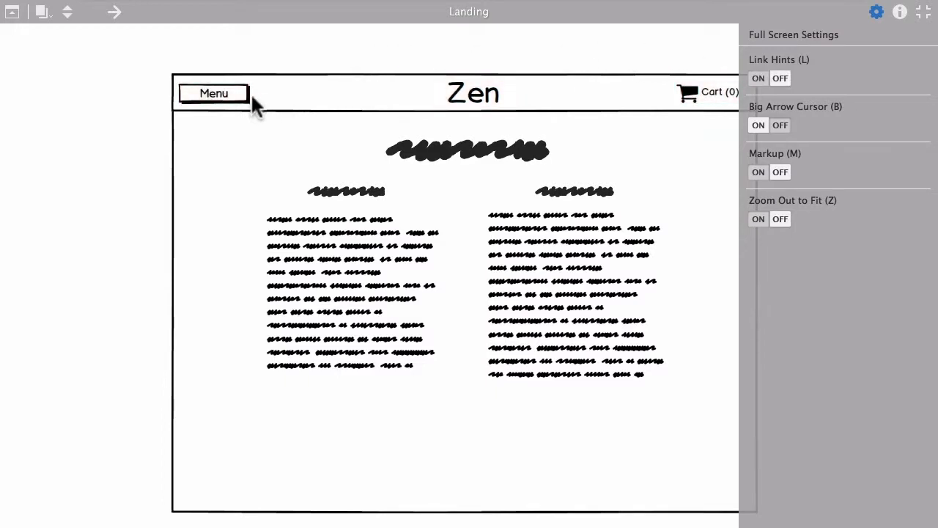
pyautogui.moveTo(758, 139)
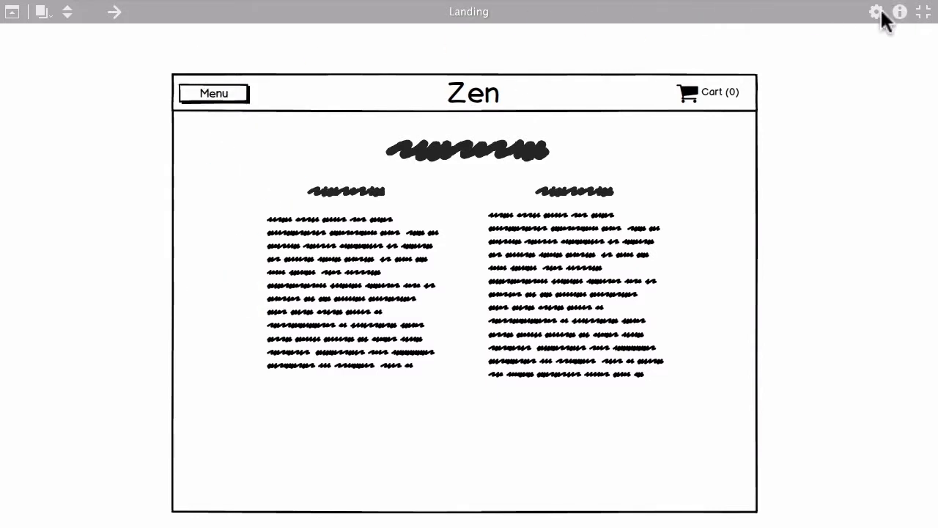
# Step: Toggle the Full Screen Settings panel with the gear icon on the Landing page
pyautogui.click(875, 12)
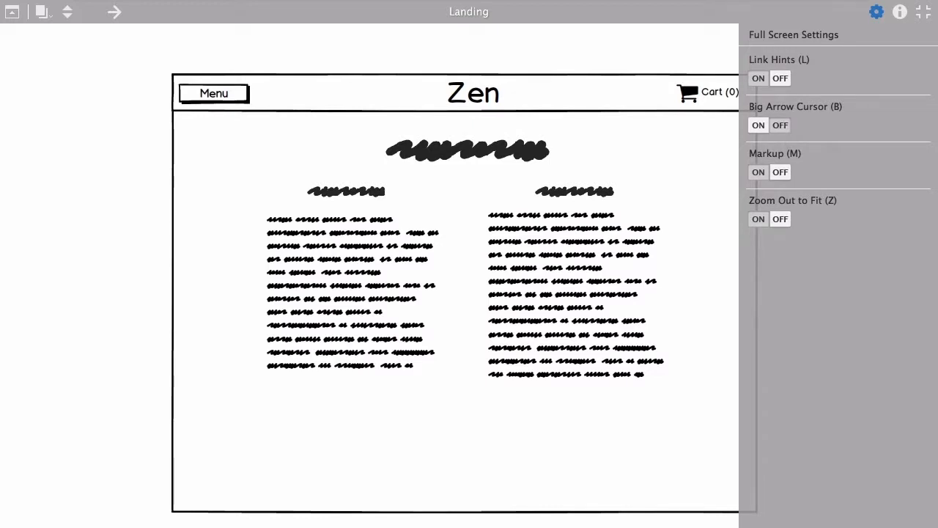
pyautogui.moveTo(780, 172)
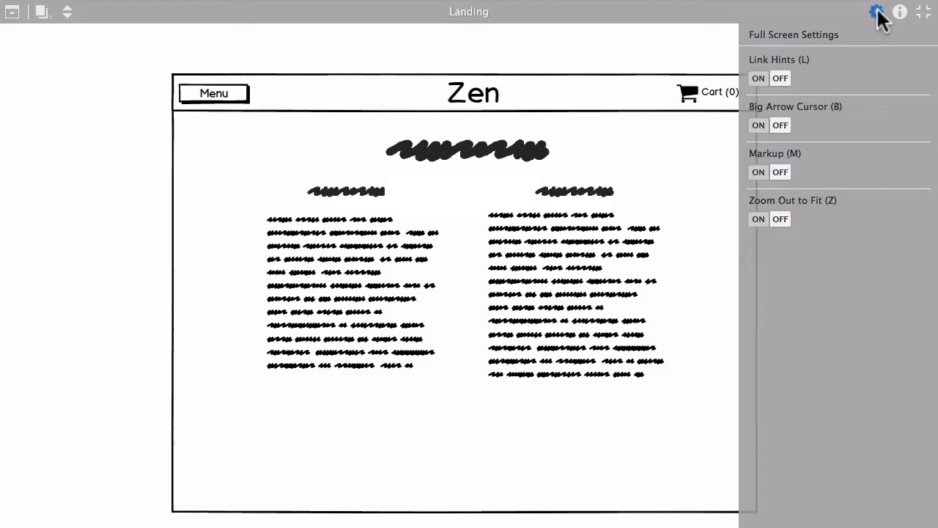
pyautogui.moveTo(788, 132)
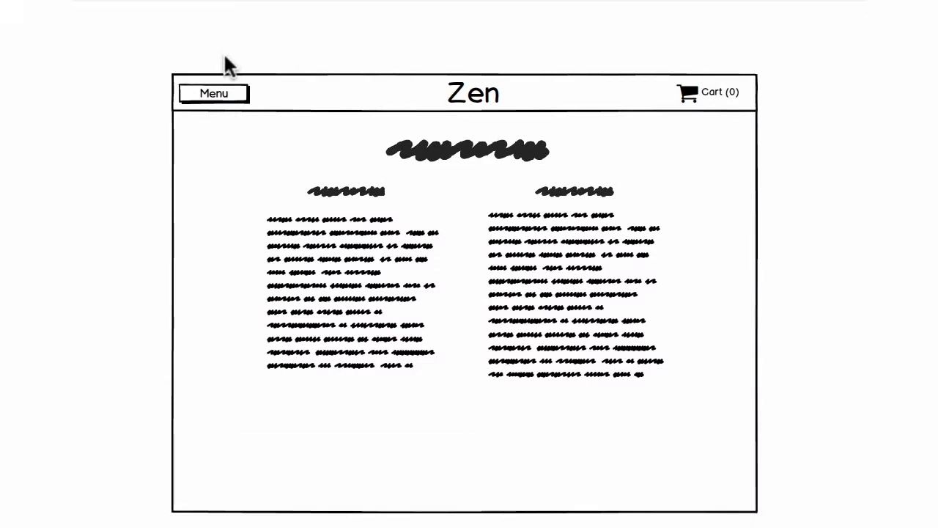
# Step: Open Takkos' Chuck Norris Chicken from the menu, modify it, and order it
pyautogui.click(213, 93)
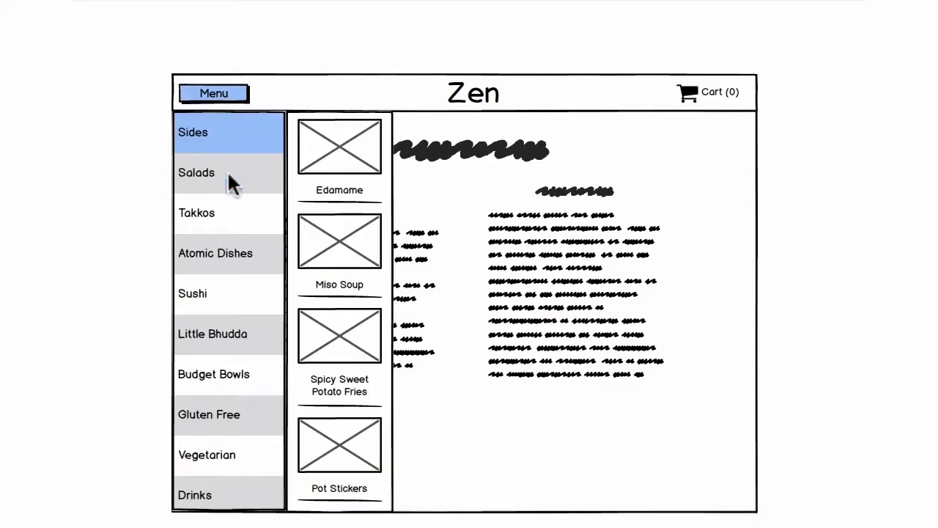
pyautogui.click(196, 212)
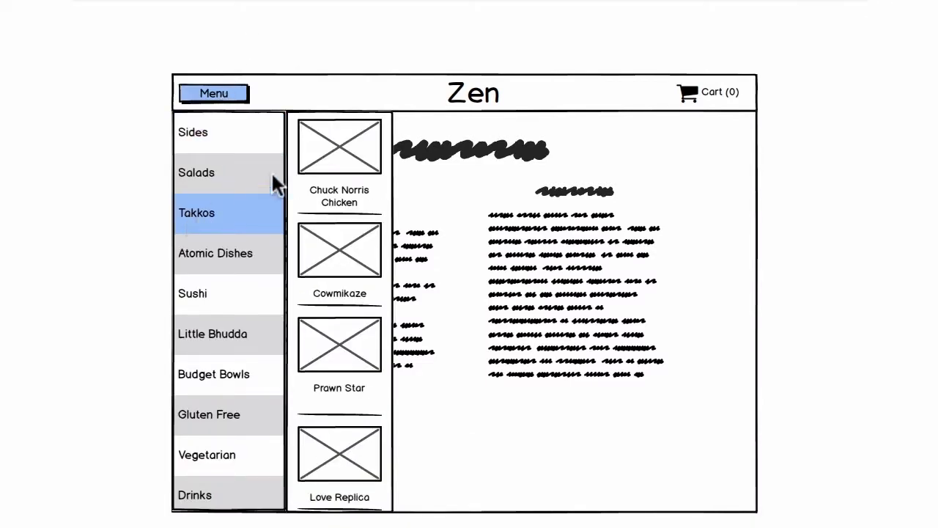
pyautogui.click(339, 160)
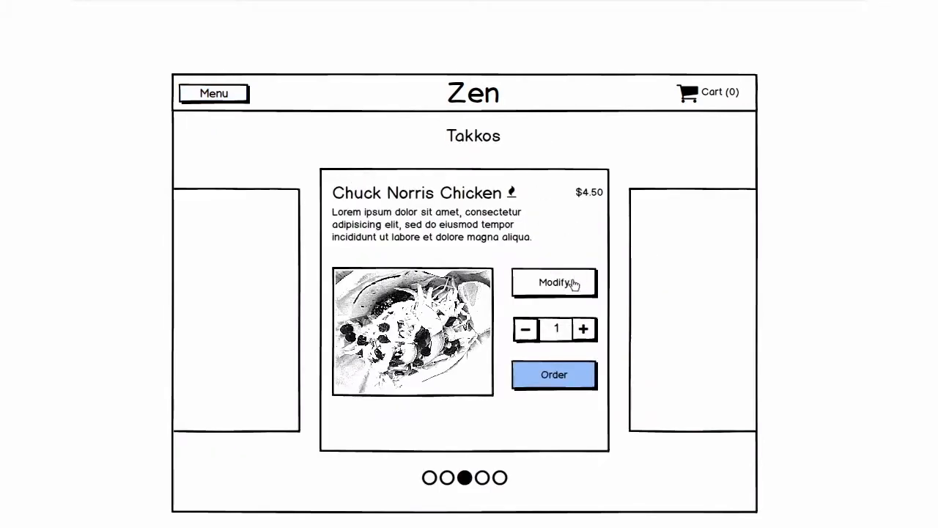
pyautogui.click(554, 283)
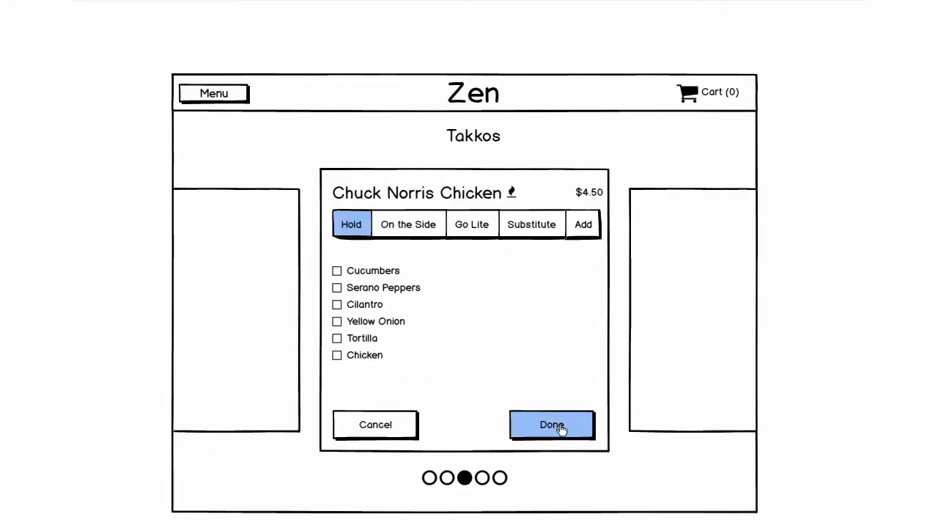
pyautogui.click(552, 424)
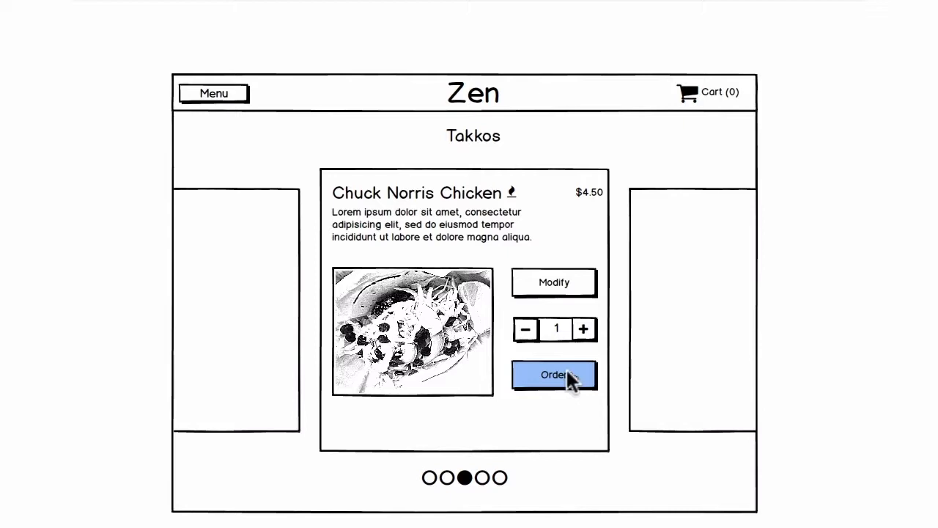
pyautogui.click(553, 375)
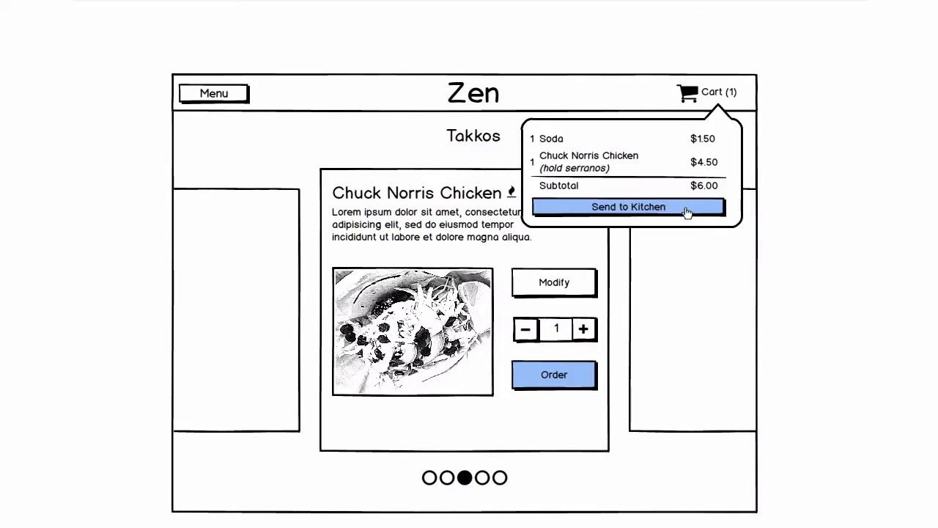
# Step: Send the order to the kitchen, pay by card, then return to Landing
pyautogui.click(628, 206)
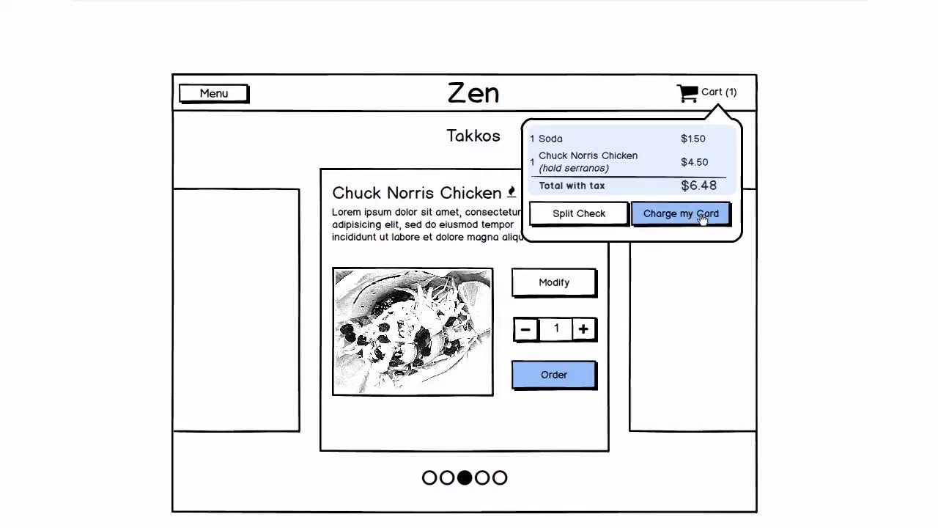
pyautogui.click(680, 213)
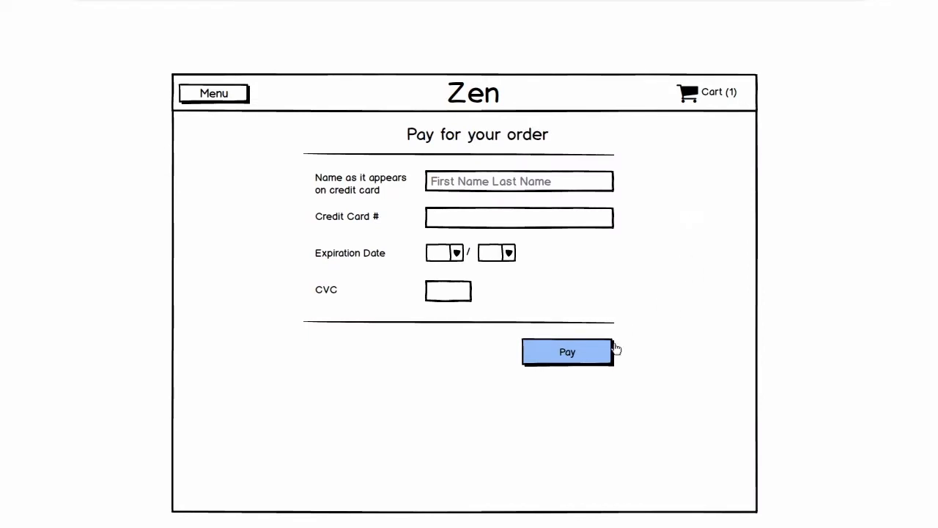
pyautogui.click(566, 352)
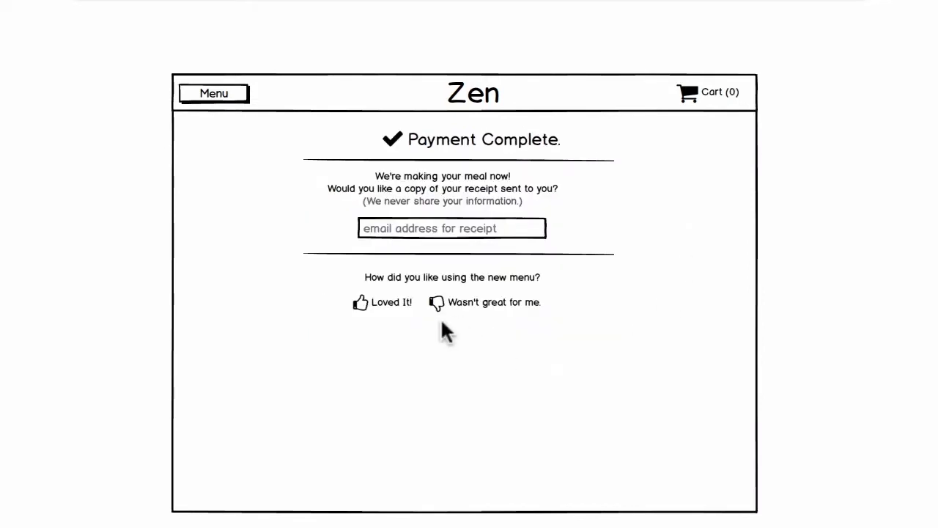
pyautogui.click(473, 93)
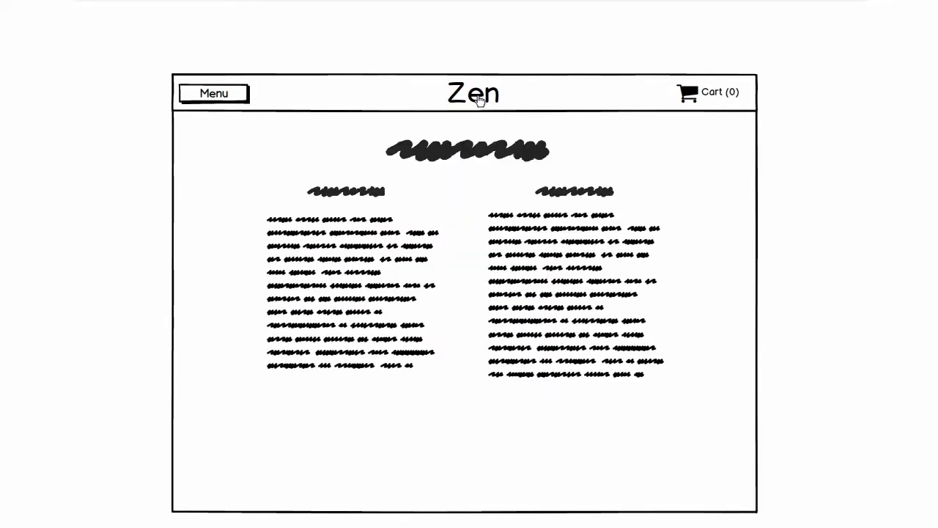
pyautogui.moveTo(848, 55)
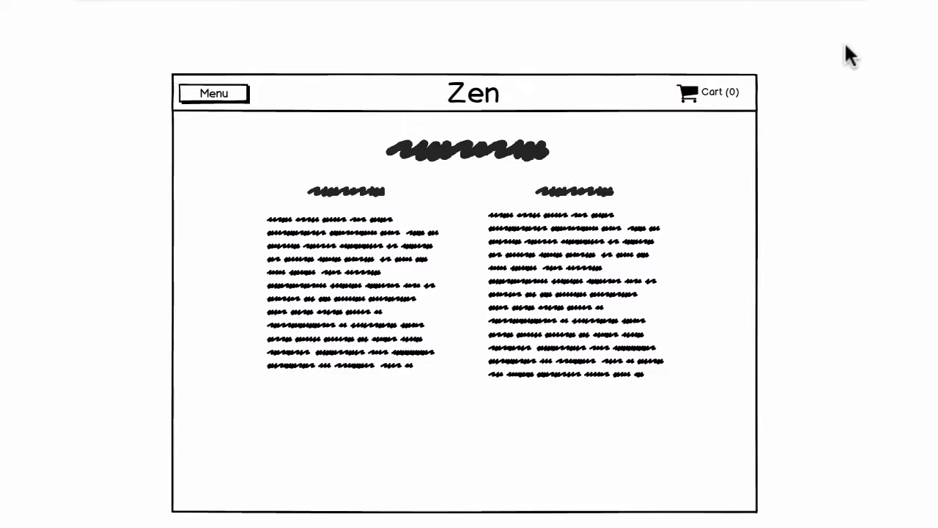